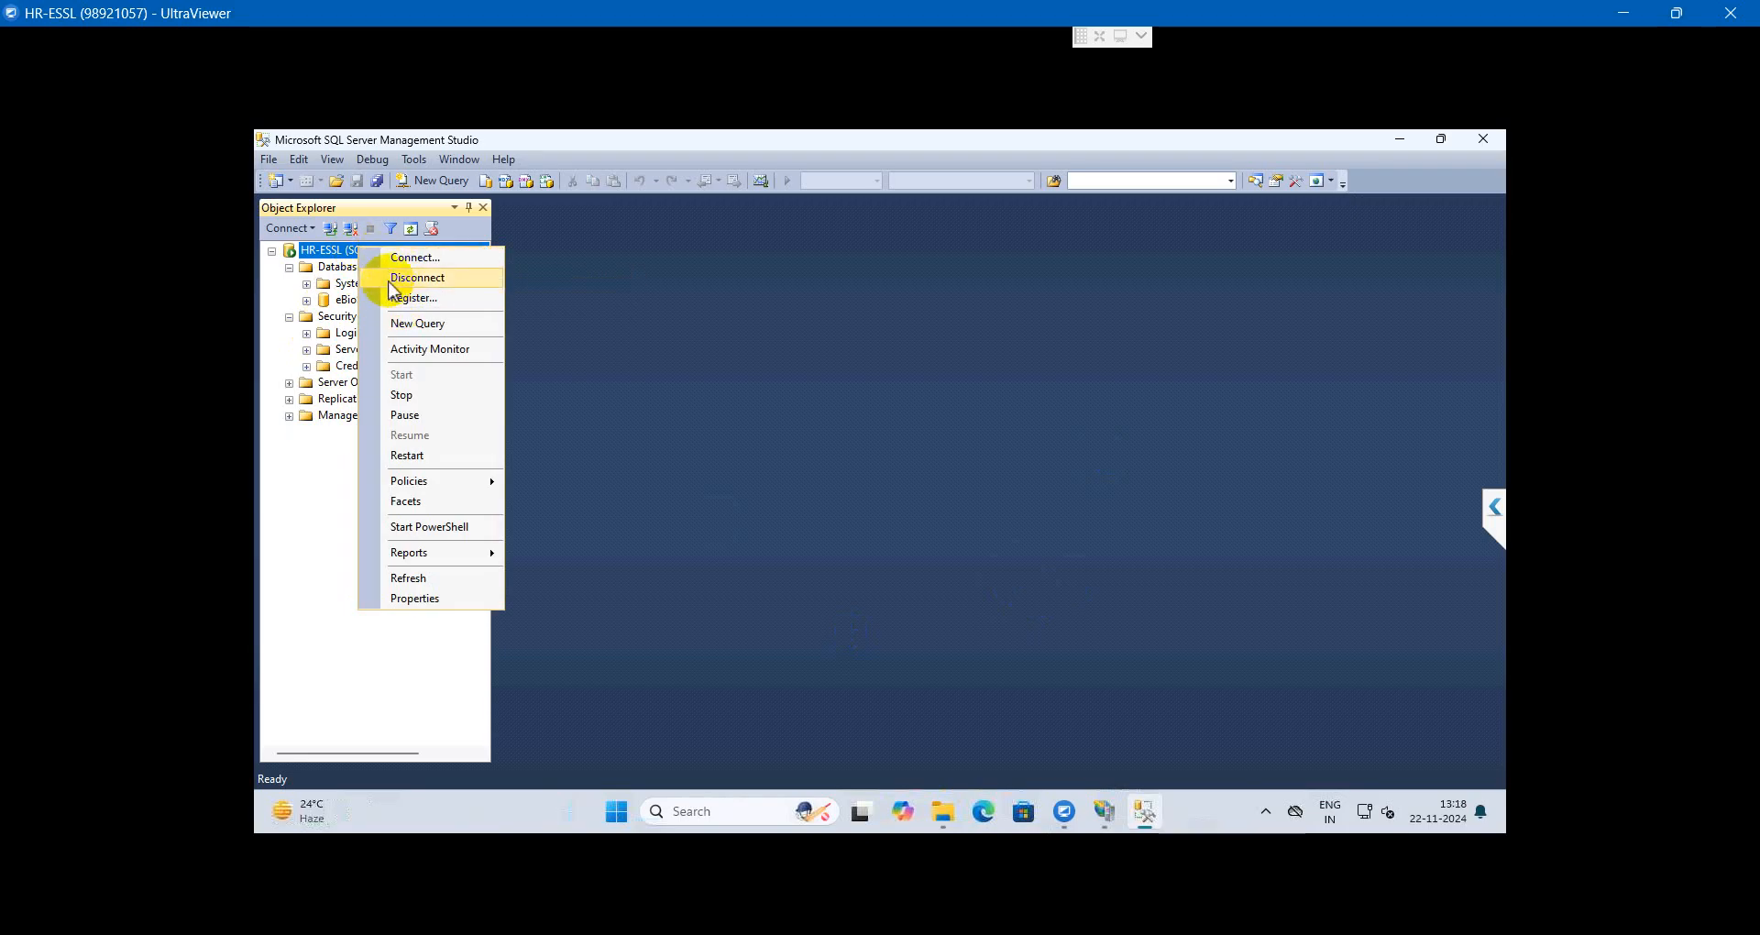
Step: Disconnect from HR-ESSL so the Connect to Server form shows HR-ESSL with Windows Authentication
click(415, 257)
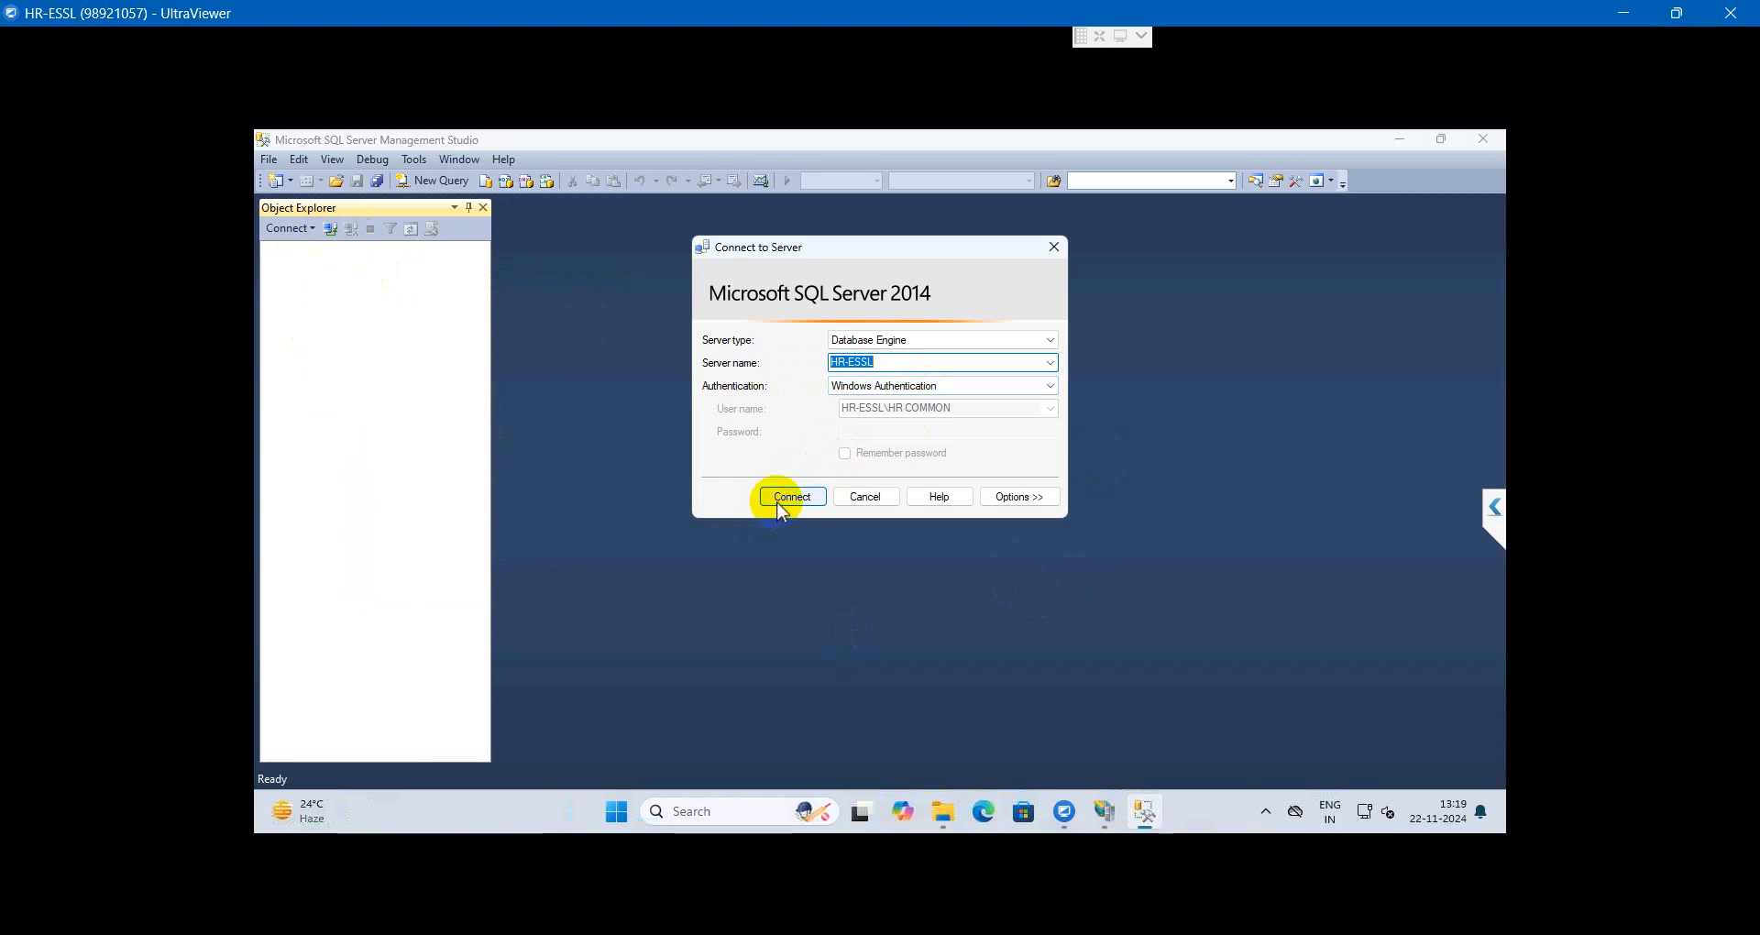